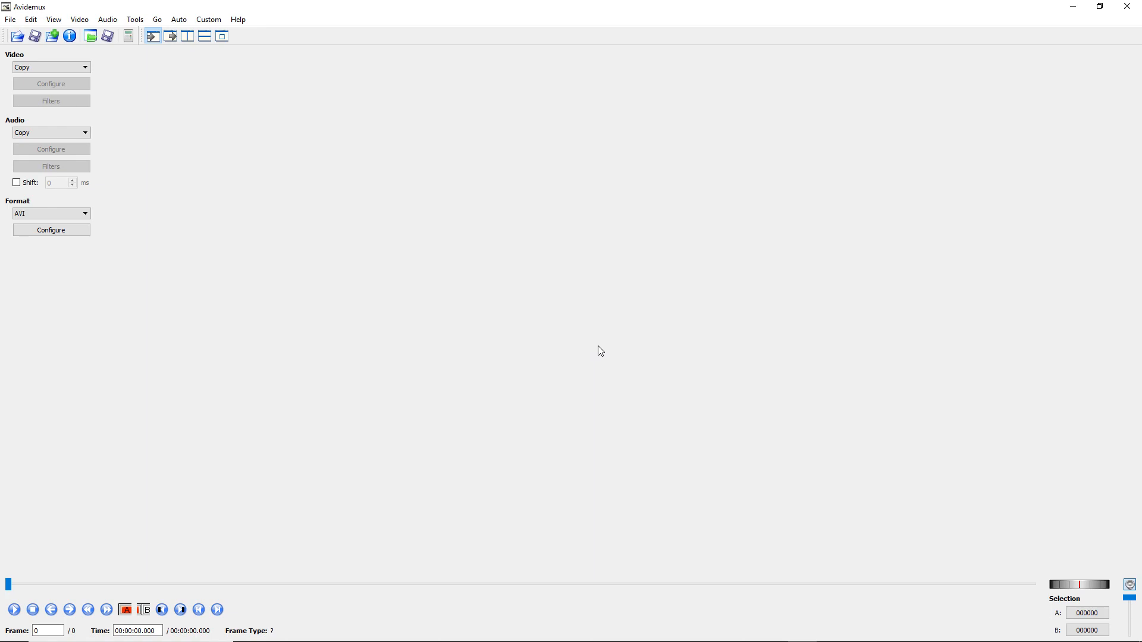
{"action": "mouse_move", "coordinate": [566, 331]}
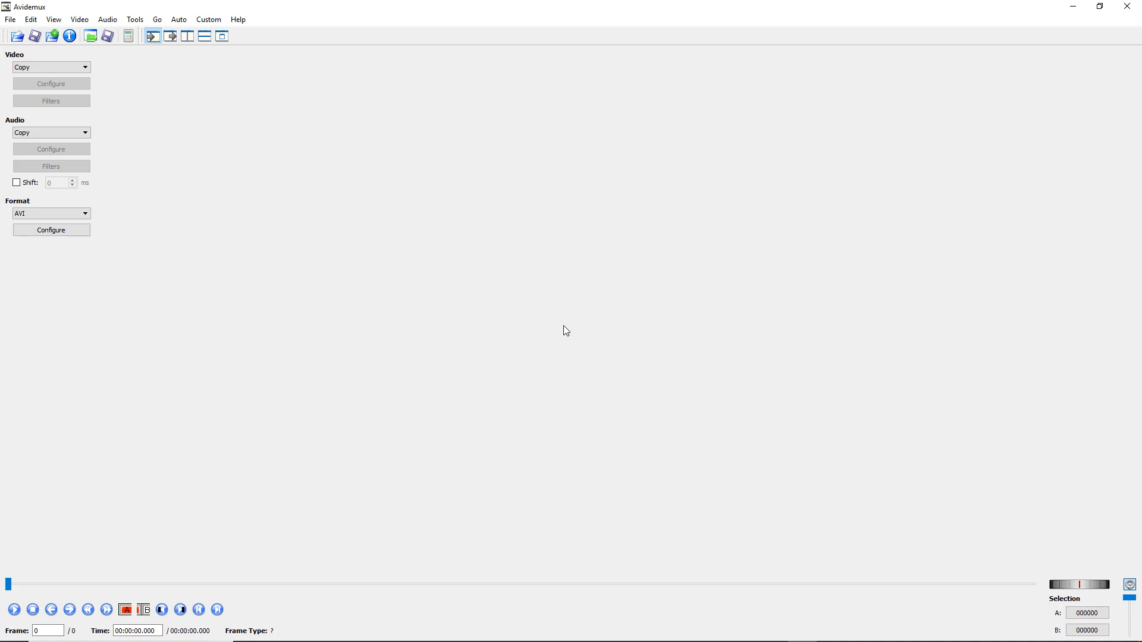
Load Babysitter.mp4 from Awesome Videos, declining H.264 safe mode to keep frame accuracy.
{"action": "left_click", "coordinate": [11, 19]}
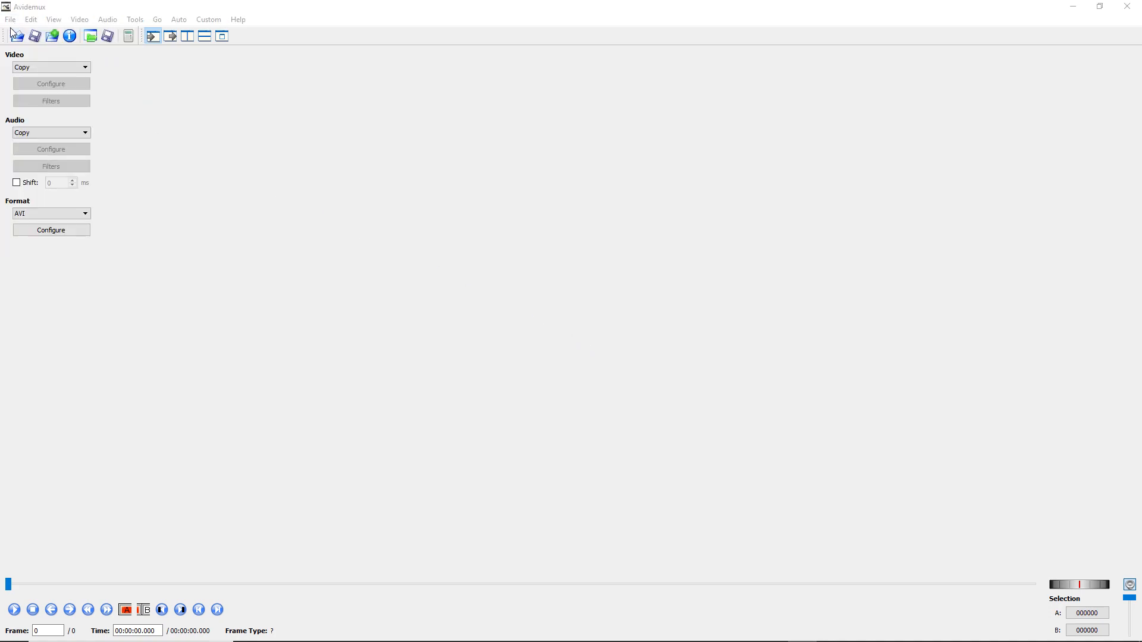
{"action": "left_click", "coordinate": [16, 35]}
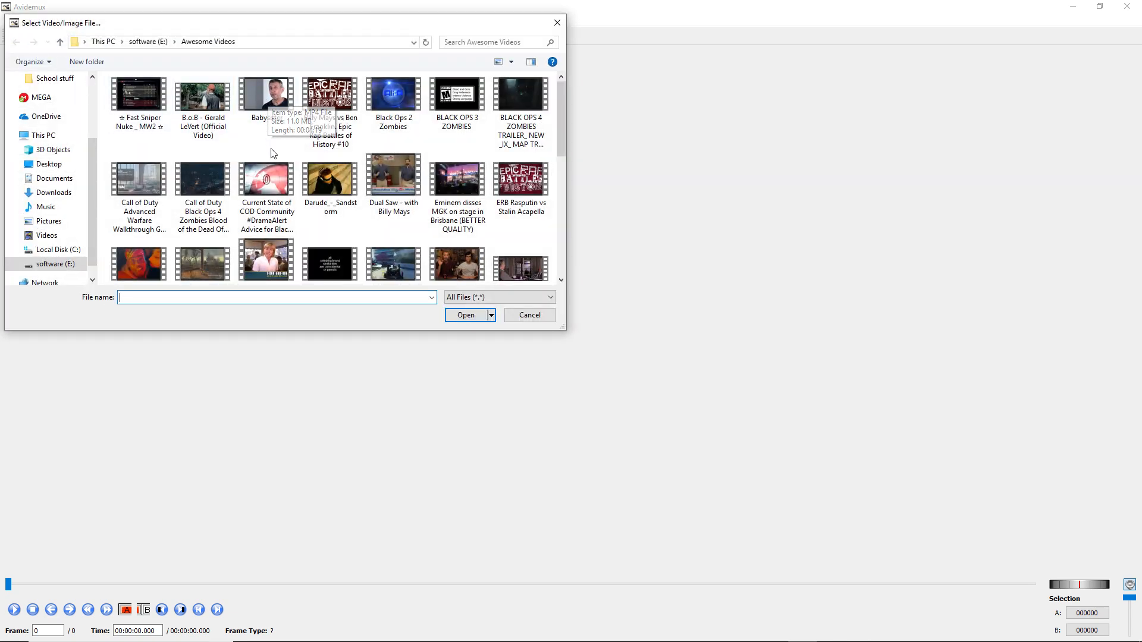
{"action": "left_click", "coordinate": [266, 94]}
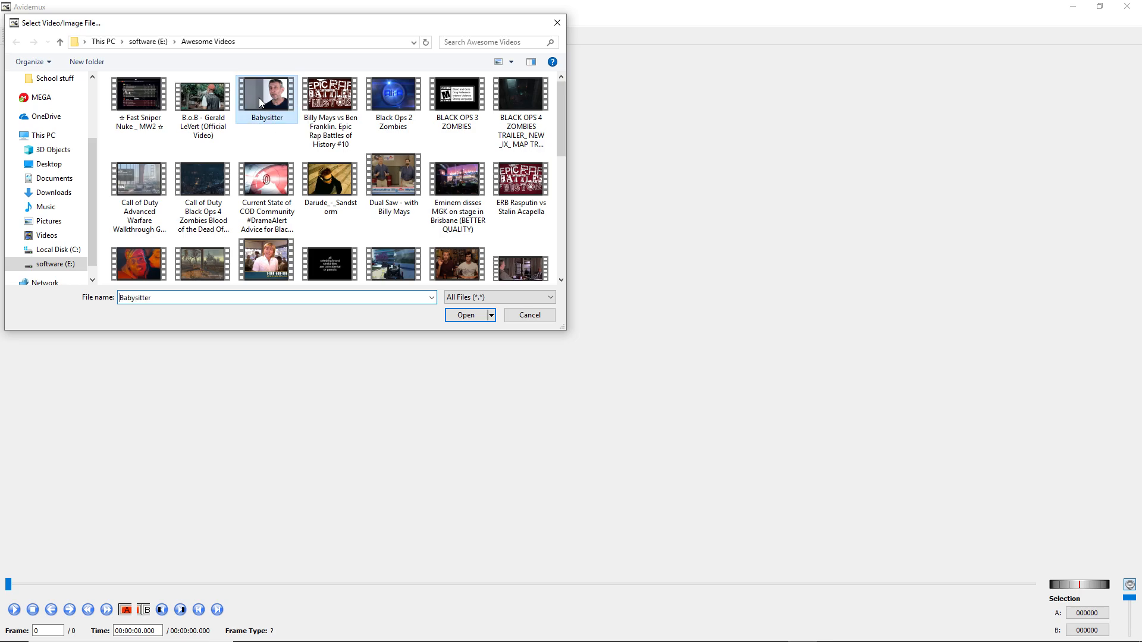
{"action": "left_click", "coordinate": [464, 314]}
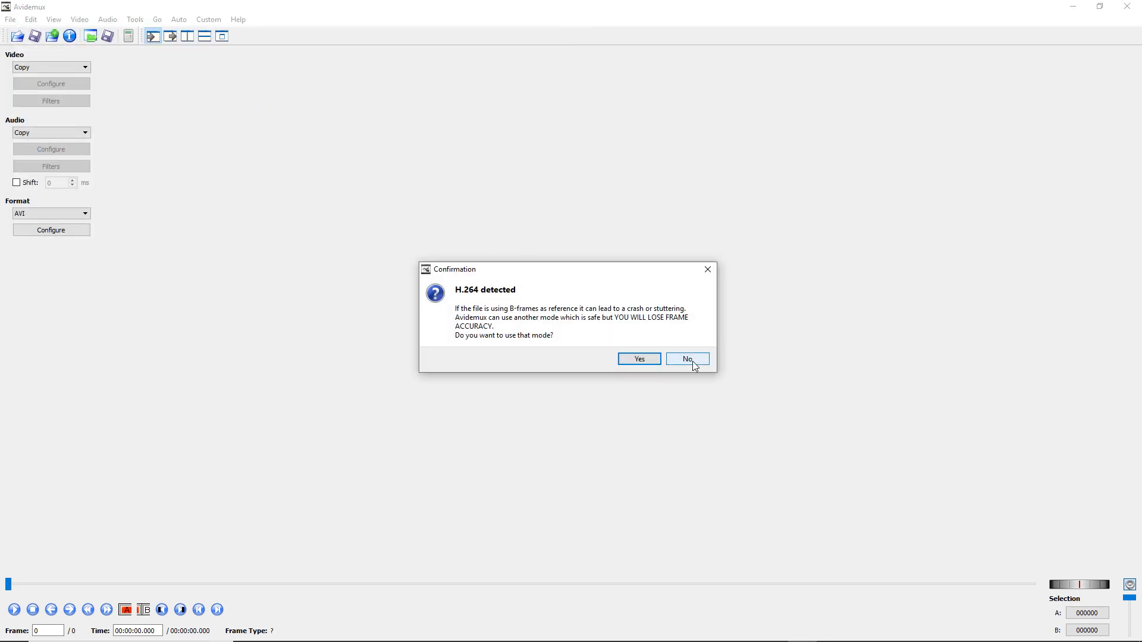
{"action": "left_click", "coordinate": [686, 358]}
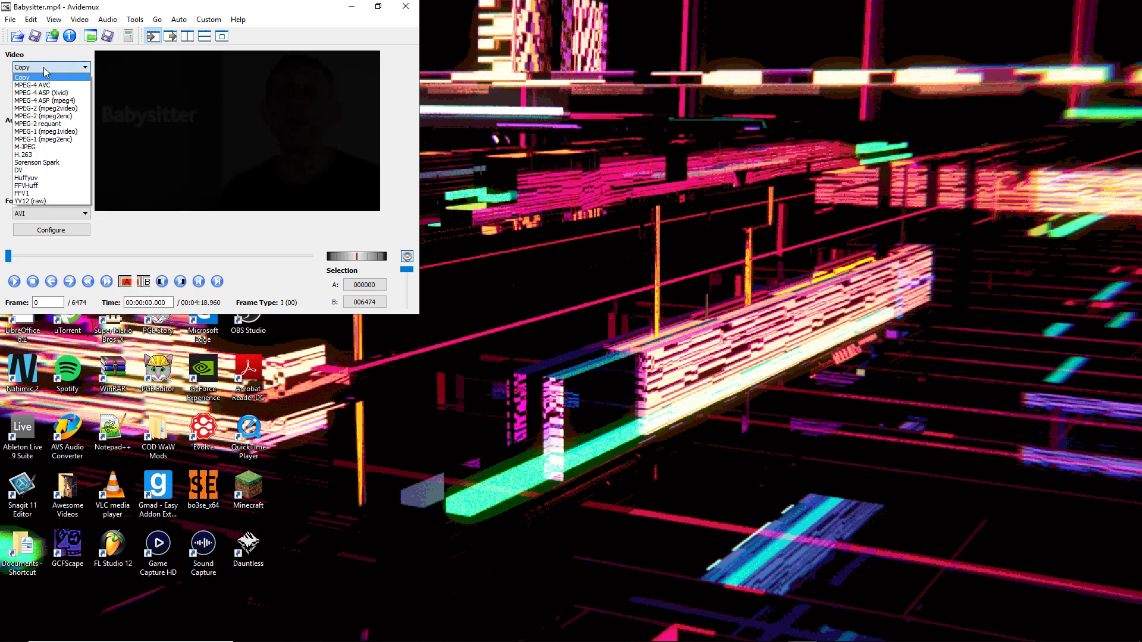
{"action": "mouse_move", "coordinate": [44, 93]}
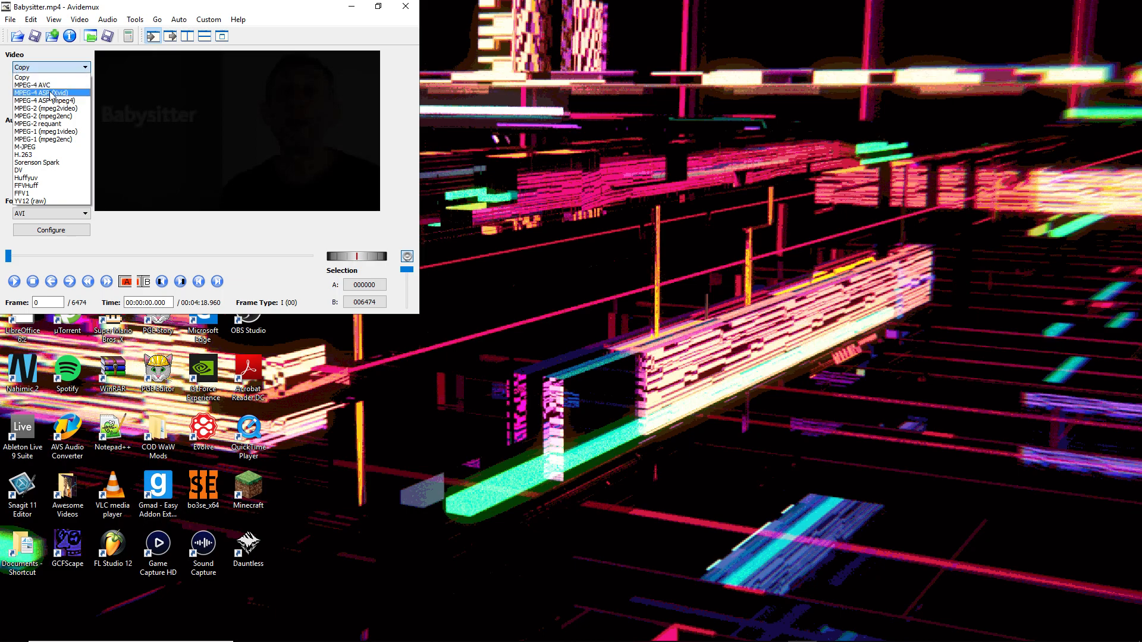
Choose MPEG-4 ASP (Xvid) as video encoder and MP3 (lame) as audio encoder.
{"action": "left_click", "coordinate": [48, 93]}
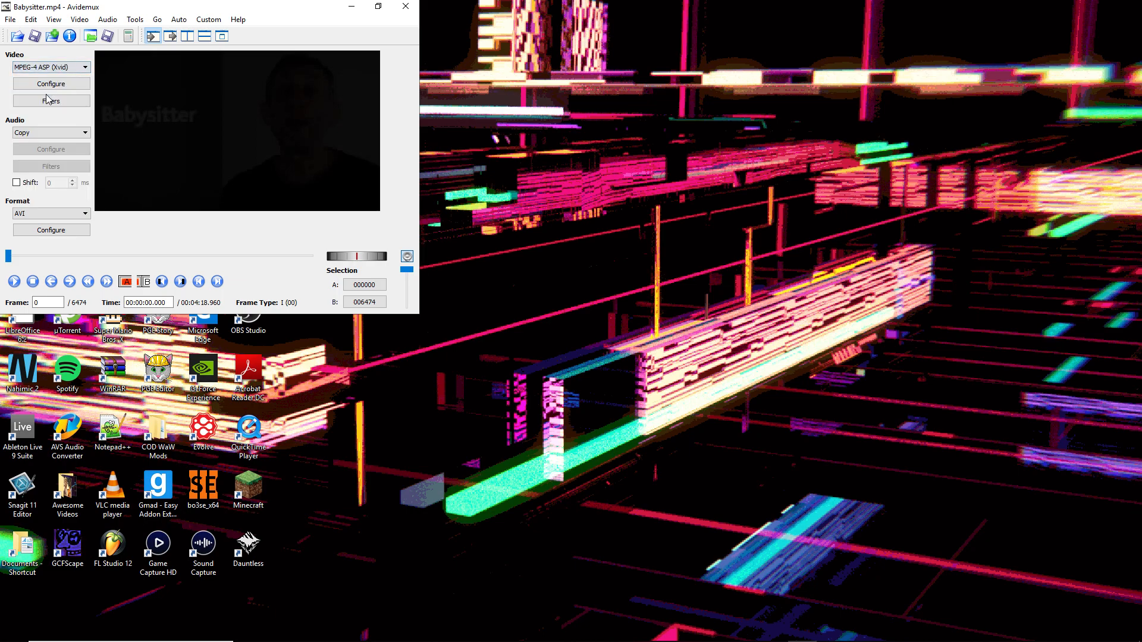
{"action": "left_click", "coordinate": [84, 132]}
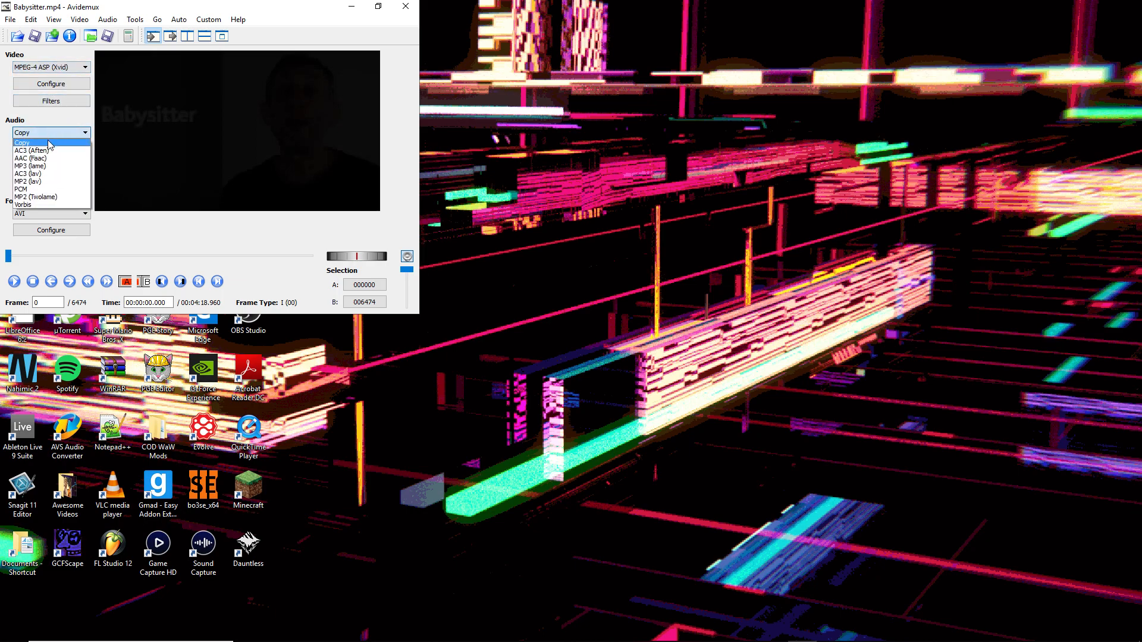
{"action": "left_click", "coordinate": [29, 166]}
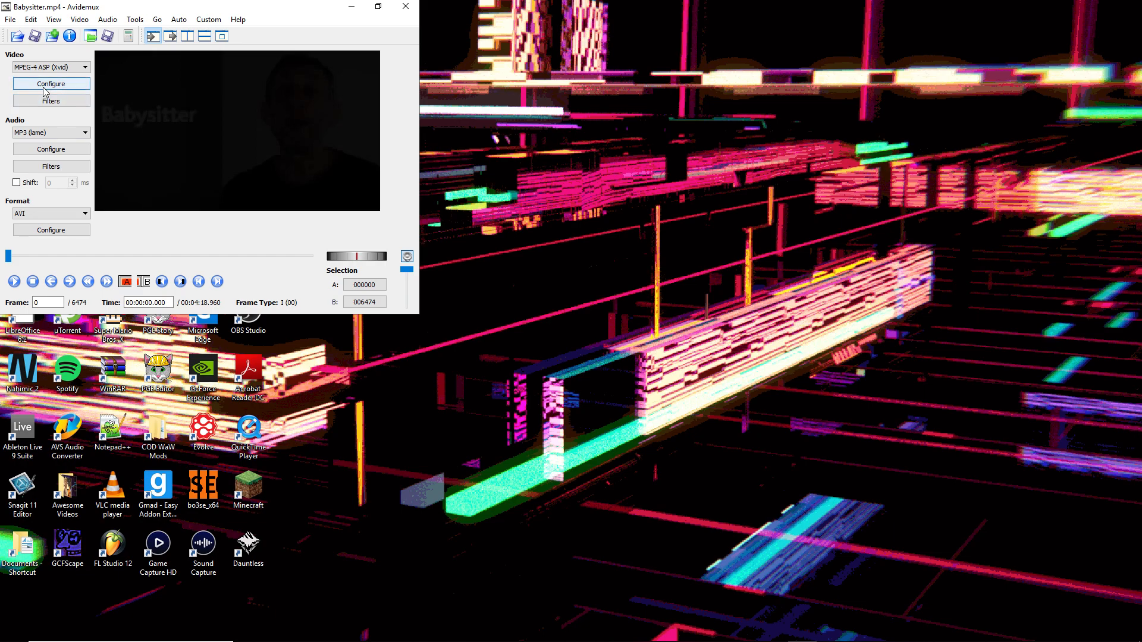
In Xvid Frame settings, set consecutive B-frames to 0 and I-frame interval to 999999.
{"action": "left_click", "coordinate": [50, 83]}
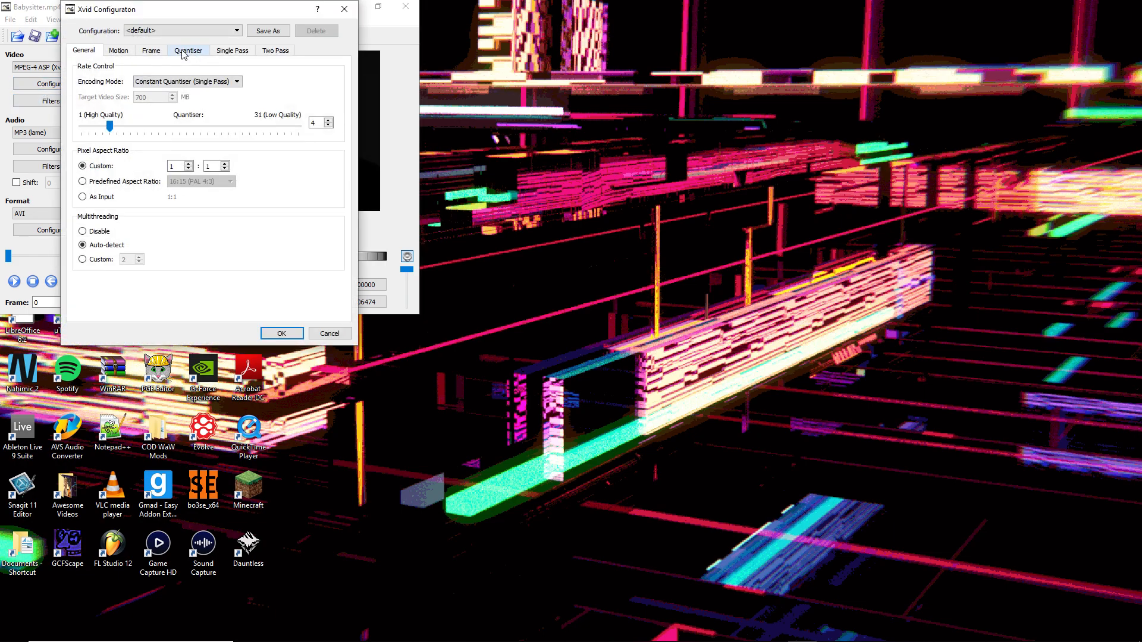
{"action": "left_click", "coordinate": [151, 50]}
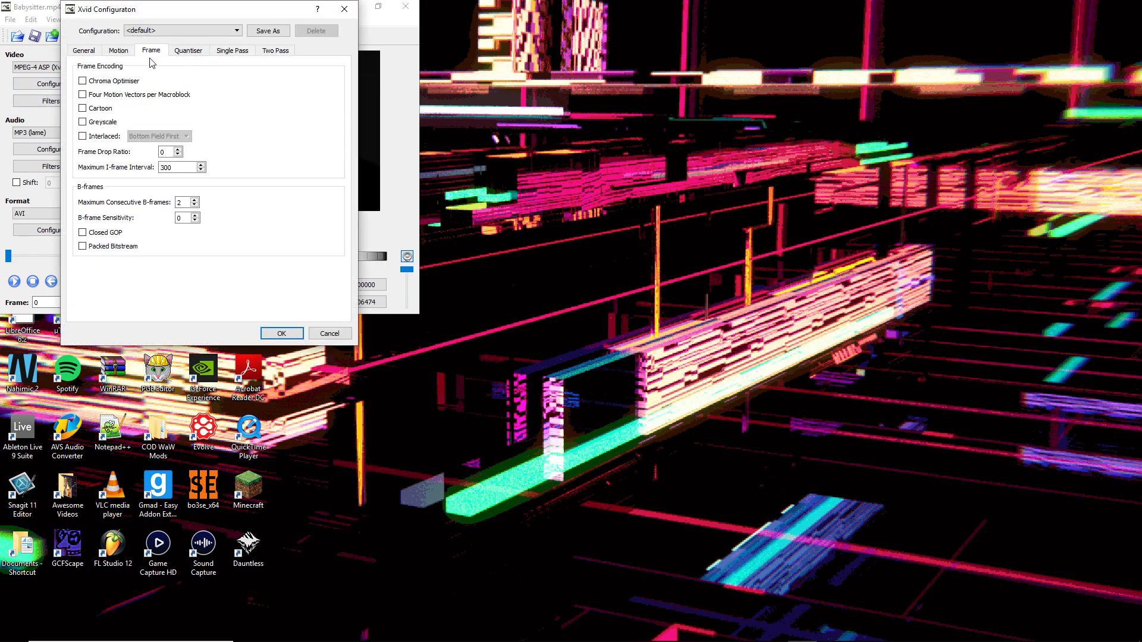
{"action": "left_click", "coordinate": [195, 205]}
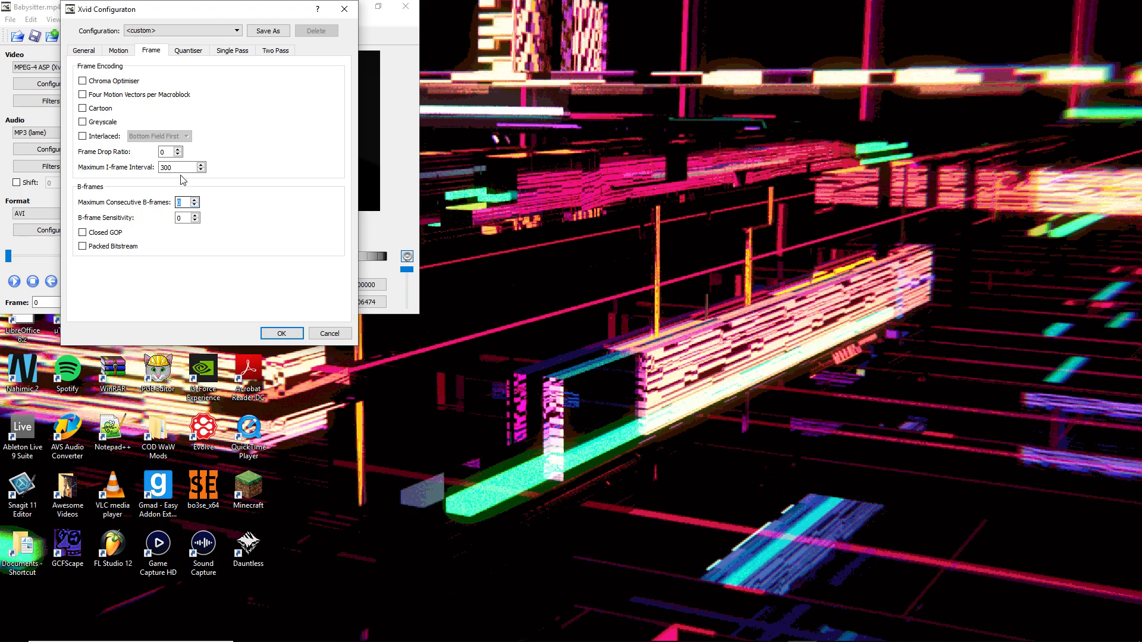
{"action": "triple_click", "coordinate": [179, 166]}
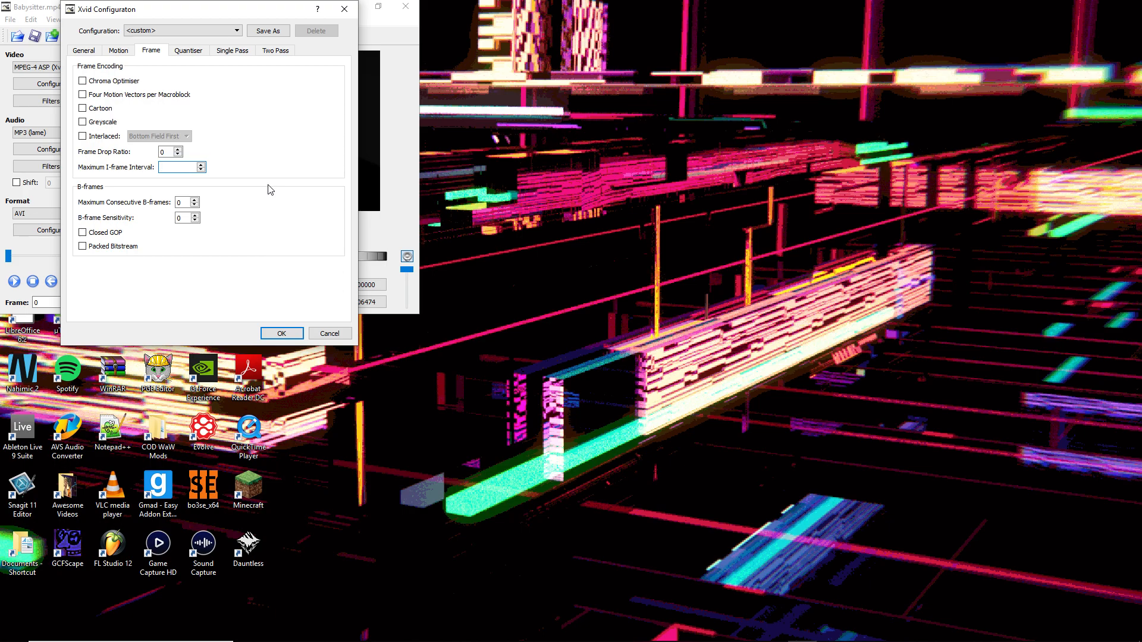
{"action": "type", "text": "999999"}
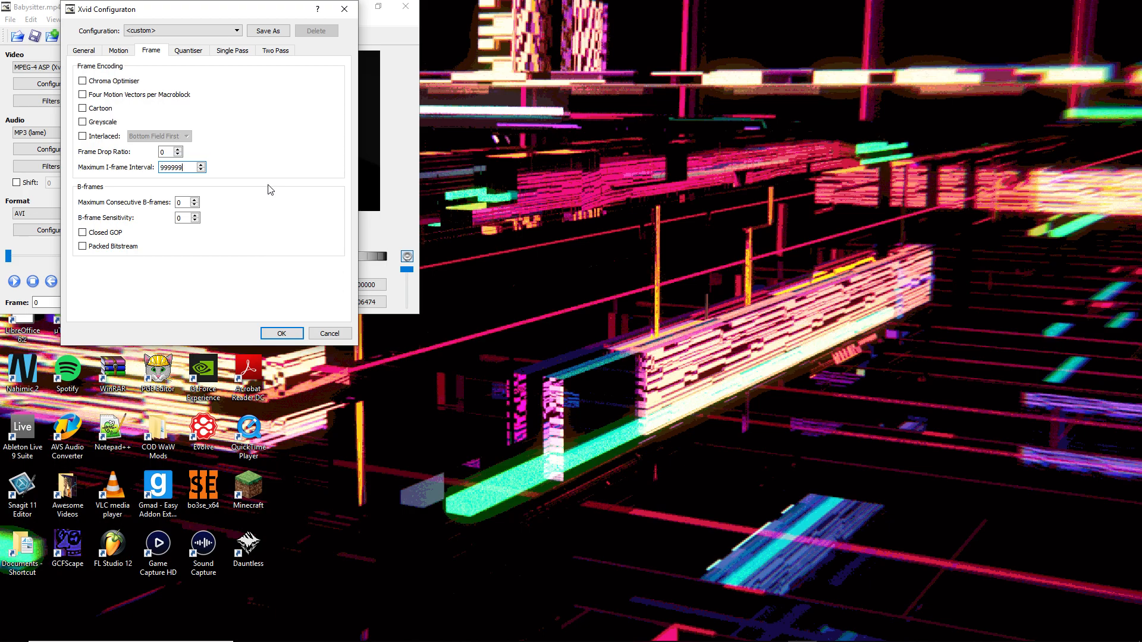
{"action": "left_click", "coordinate": [282, 334]}
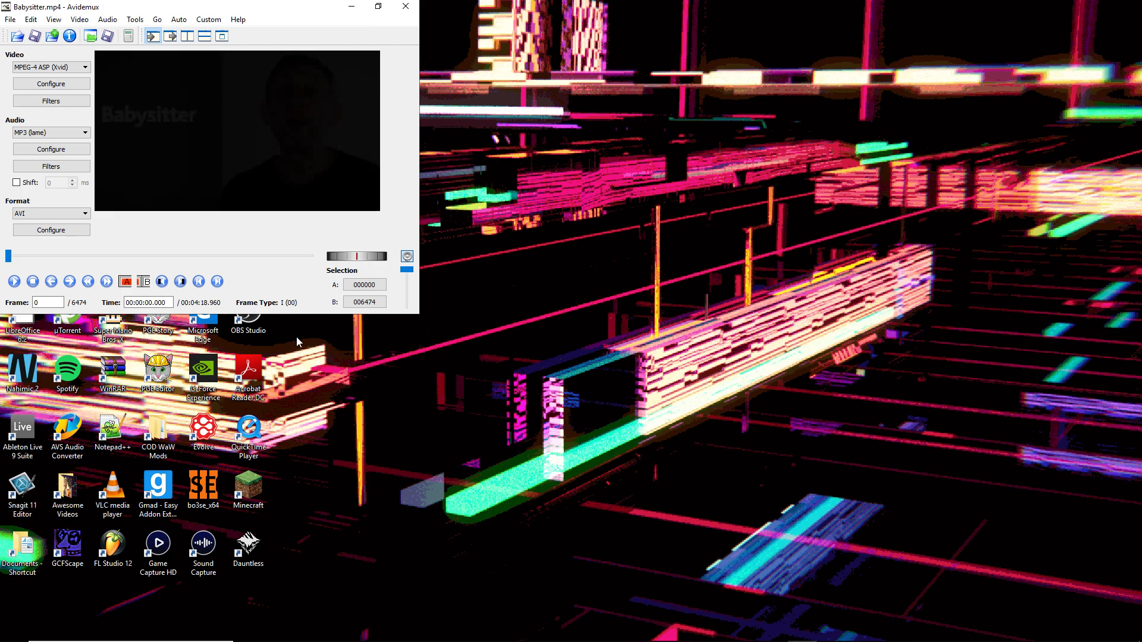
{"action": "mouse_move", "coordinate": [11, 20]}
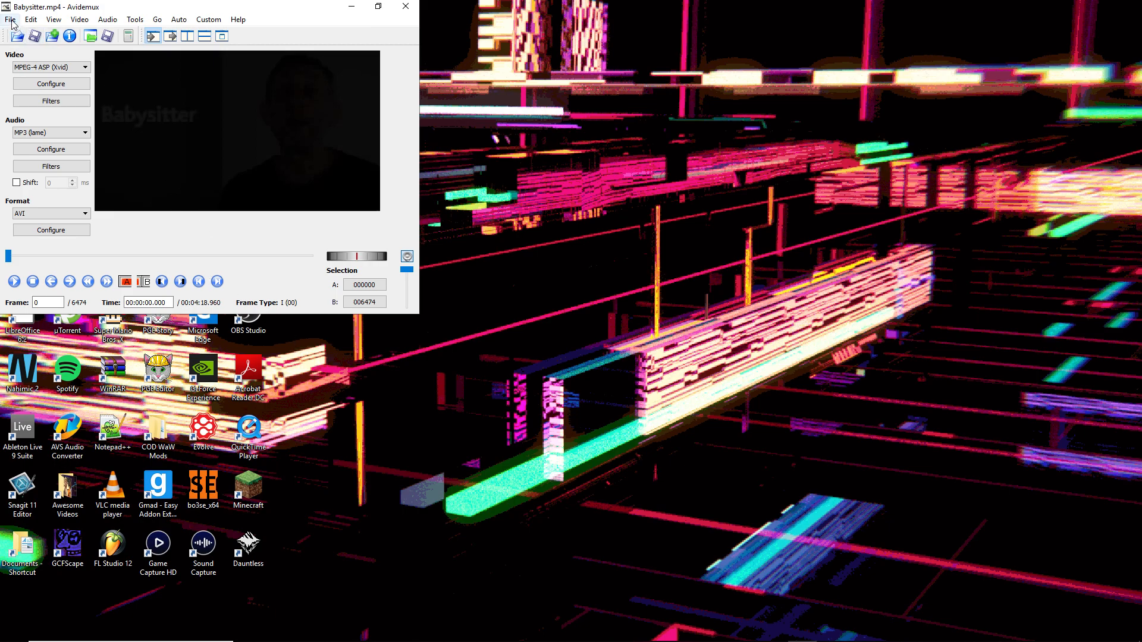
Save the Xvid-encoded clip as themux.avi on the Desktop.
{"action": "left_click", "coordinate": [10, 19]}
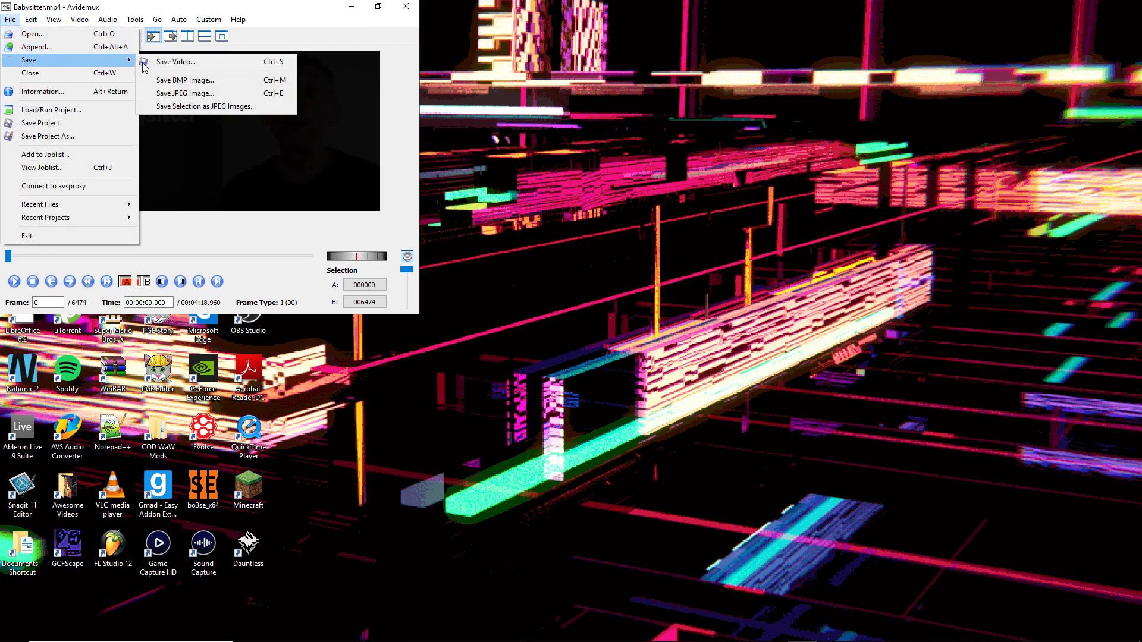
{"action": "left_click", "coordinate": [175, 62]}
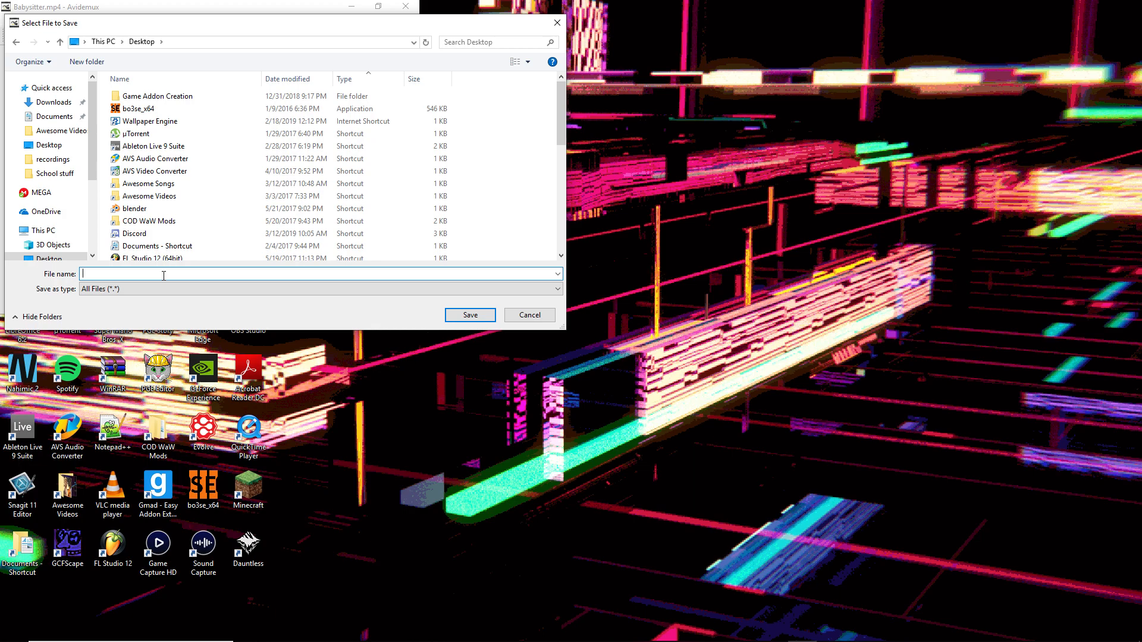
{"action": "type", "text": "them"}
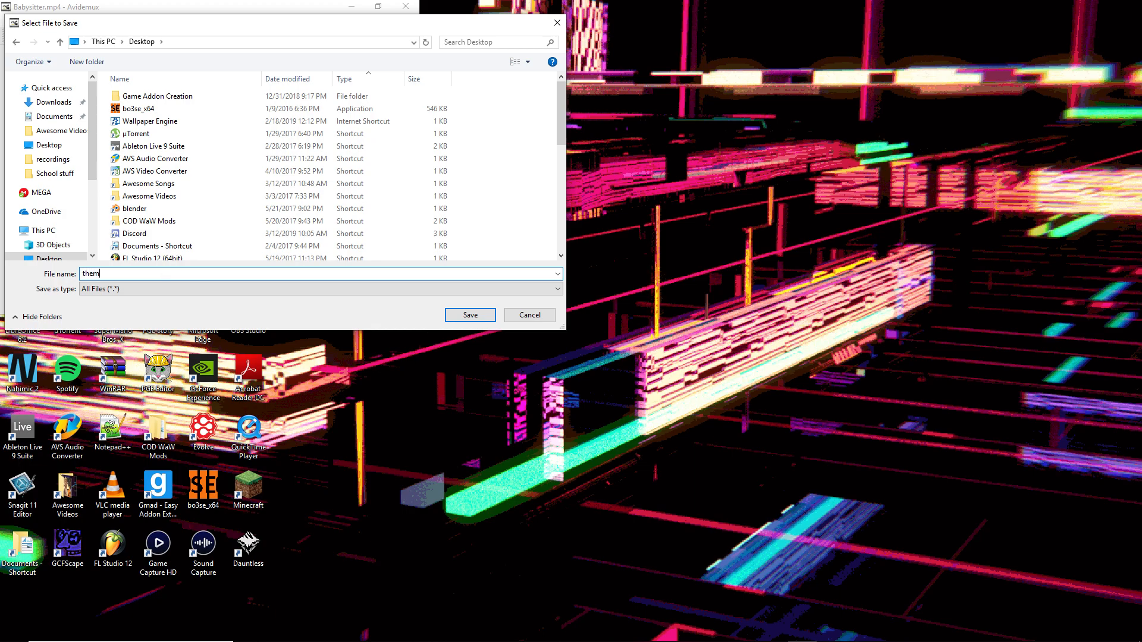
{"action": "type", "text": "mux."}
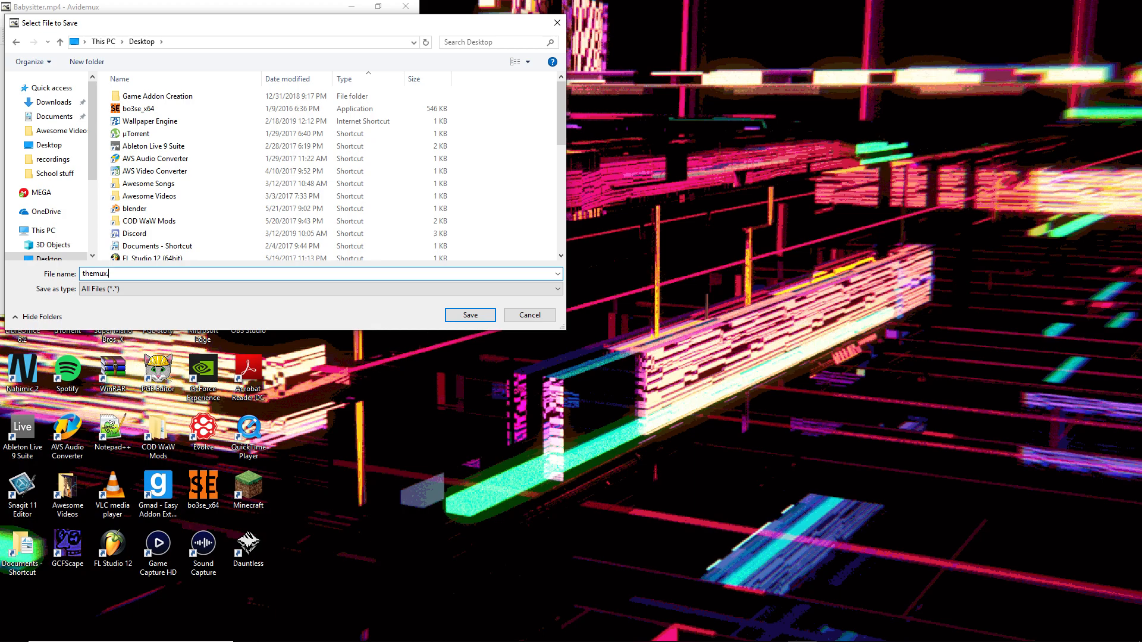
{"action": "type", "text": "a"}
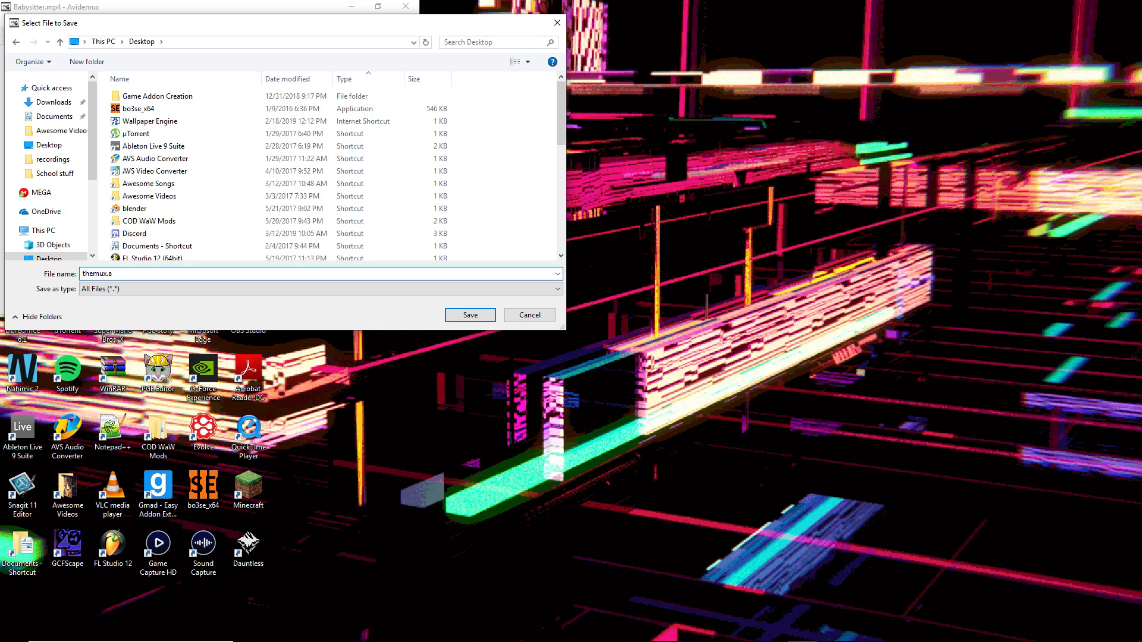
{"action": "type", "text": "vi"}
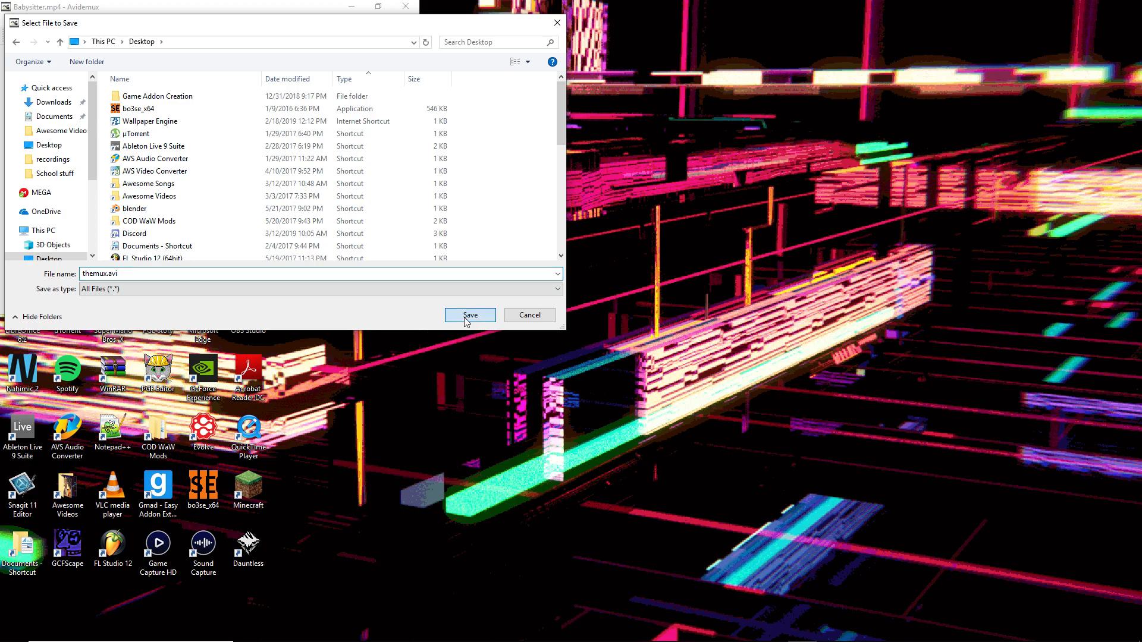
{"action": "left_click", "coordinate": [470, 315]}
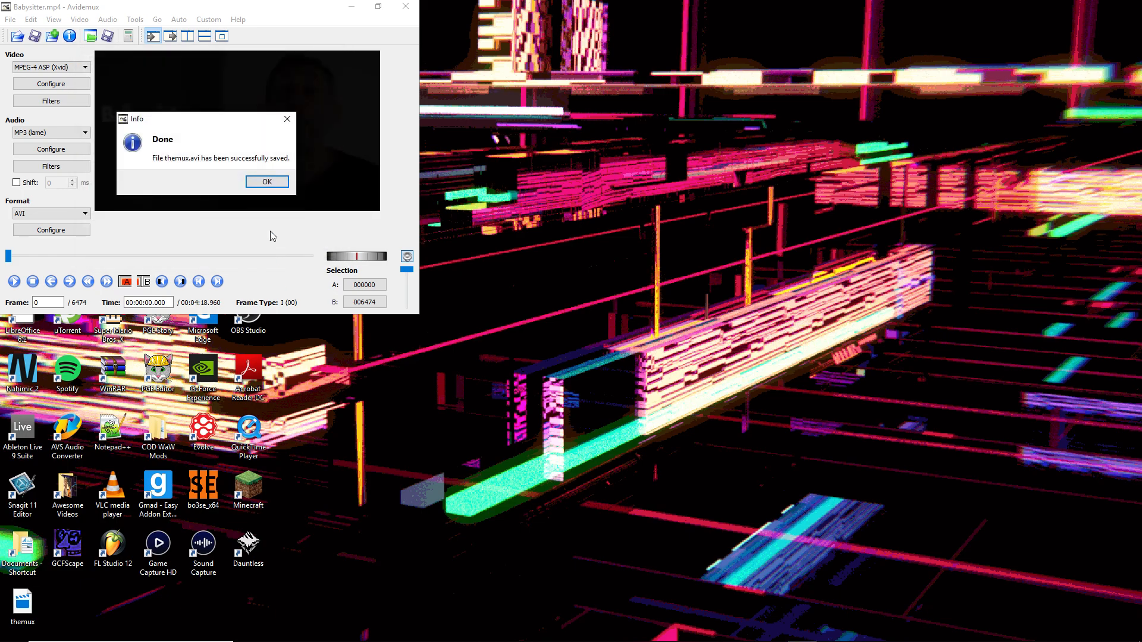
Dismiss the save confirmation and close the original Babysitter clip.
{"action": "left_click", "coordinate": [267, 181]}
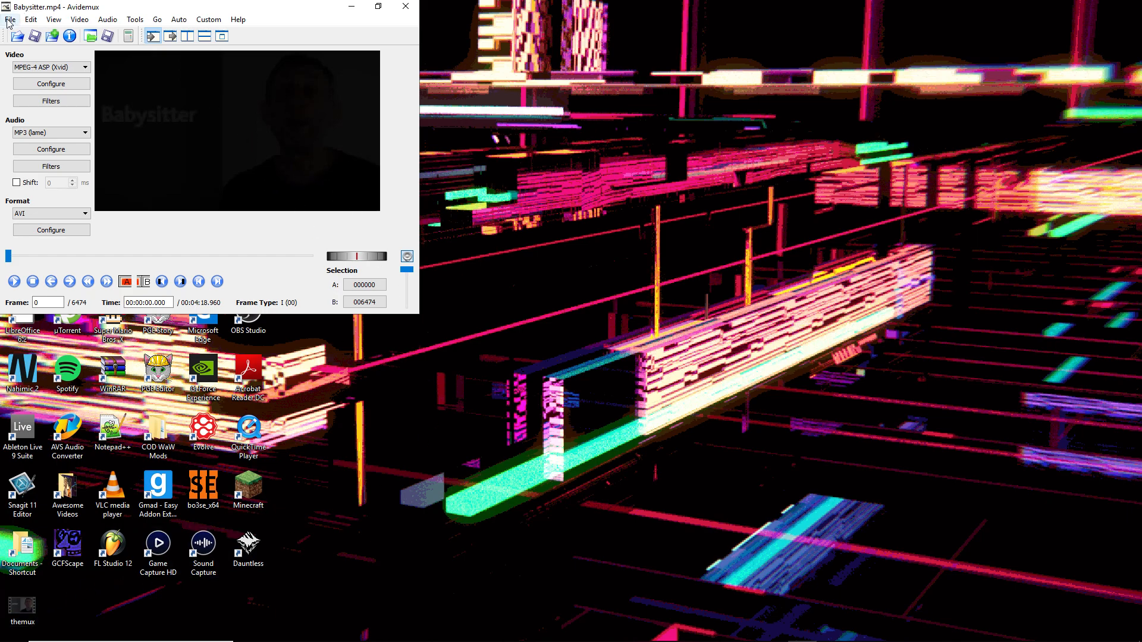
{"action": "left_click", "coordinate": [10, 19]}
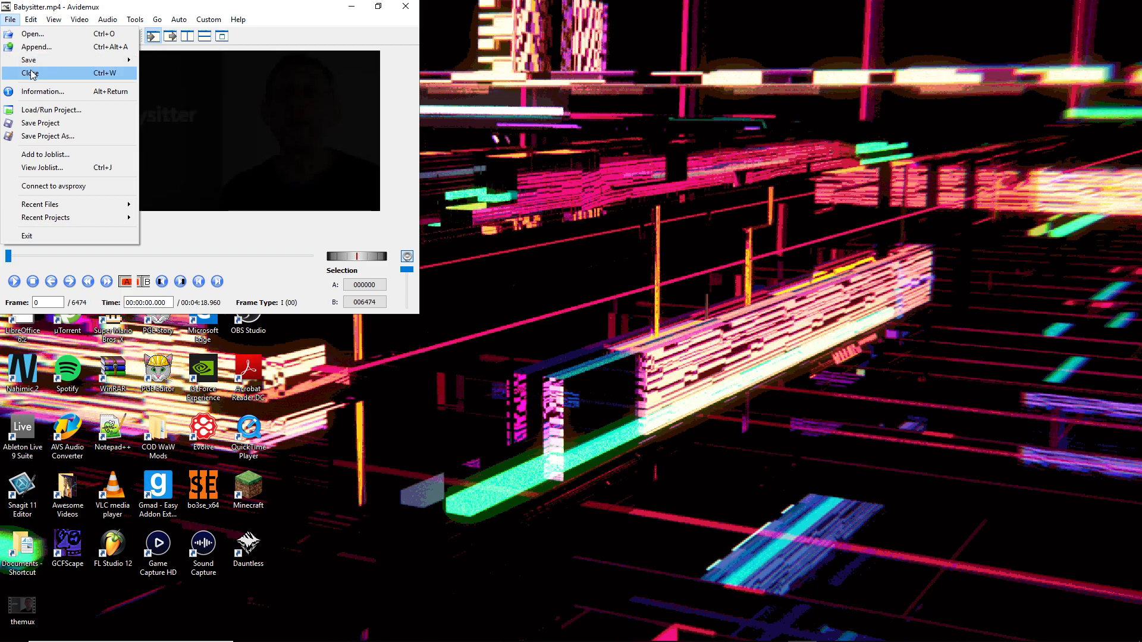
{"action": "left_click", "coordinate": [33, 72]}
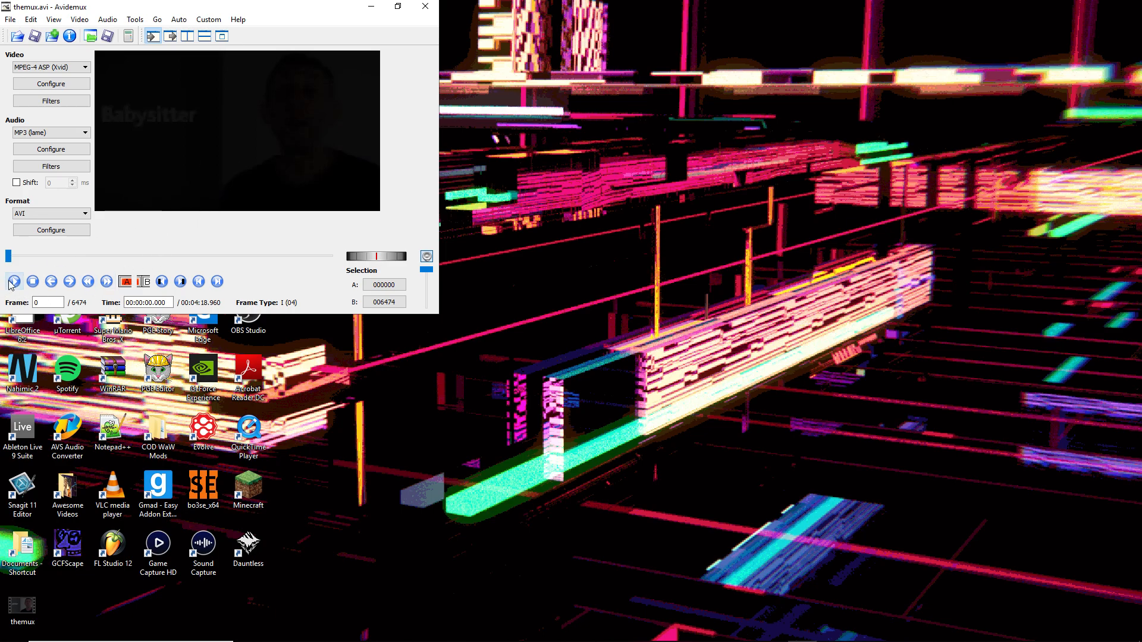
Step to frame 59 and mark a one-frame A-B selection there.
{"action": "left_click", "coordinate": [33, 282]}
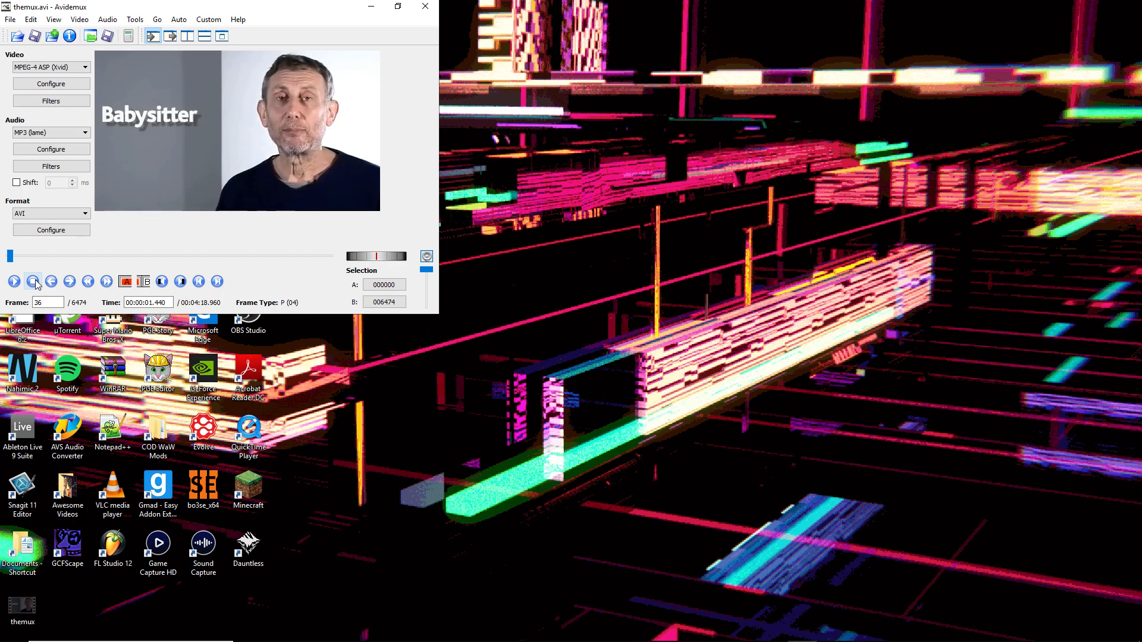
{"action": "left_click", "coordinate": [33, 282]}
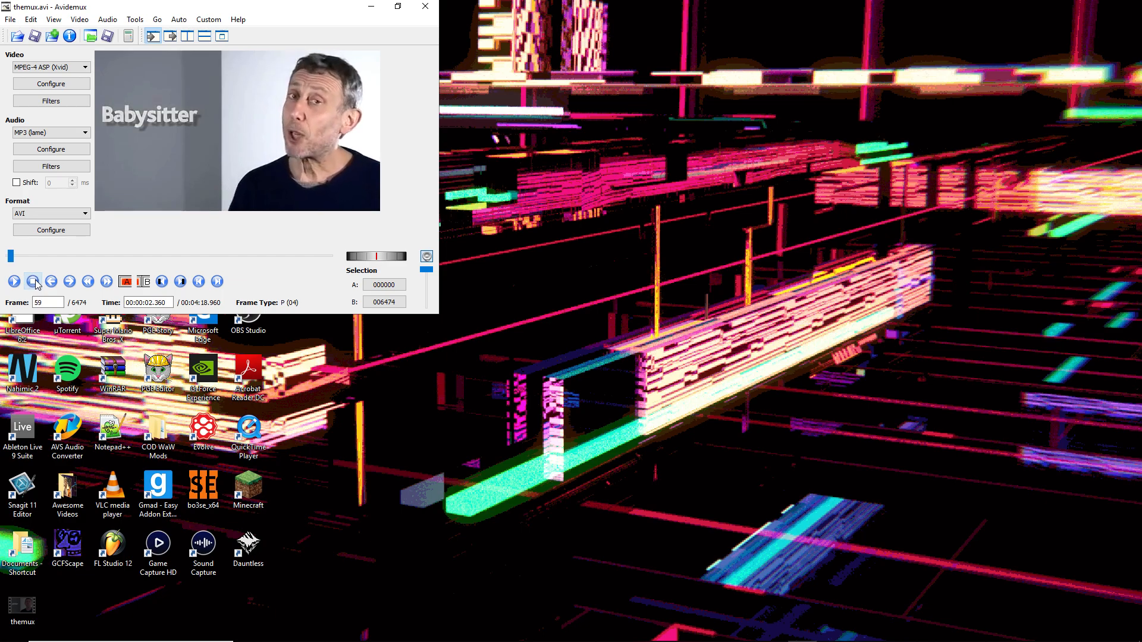
{"action": "mouse_move", "coordinate": [124, 215]}
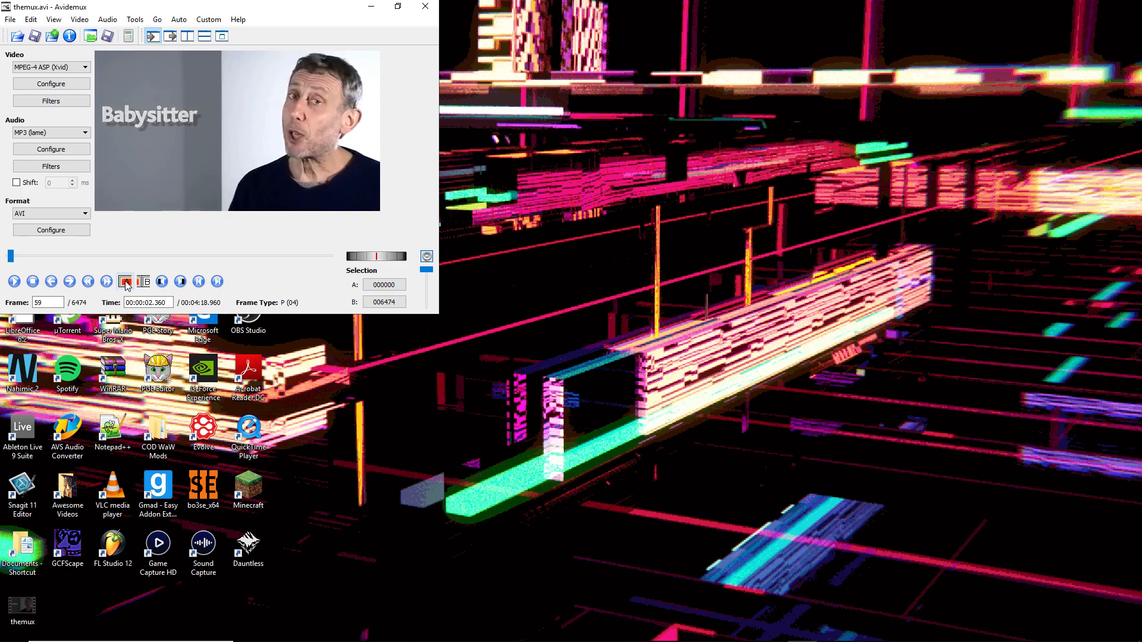
{"action": "left_click", "coordinate": [124, 281]}
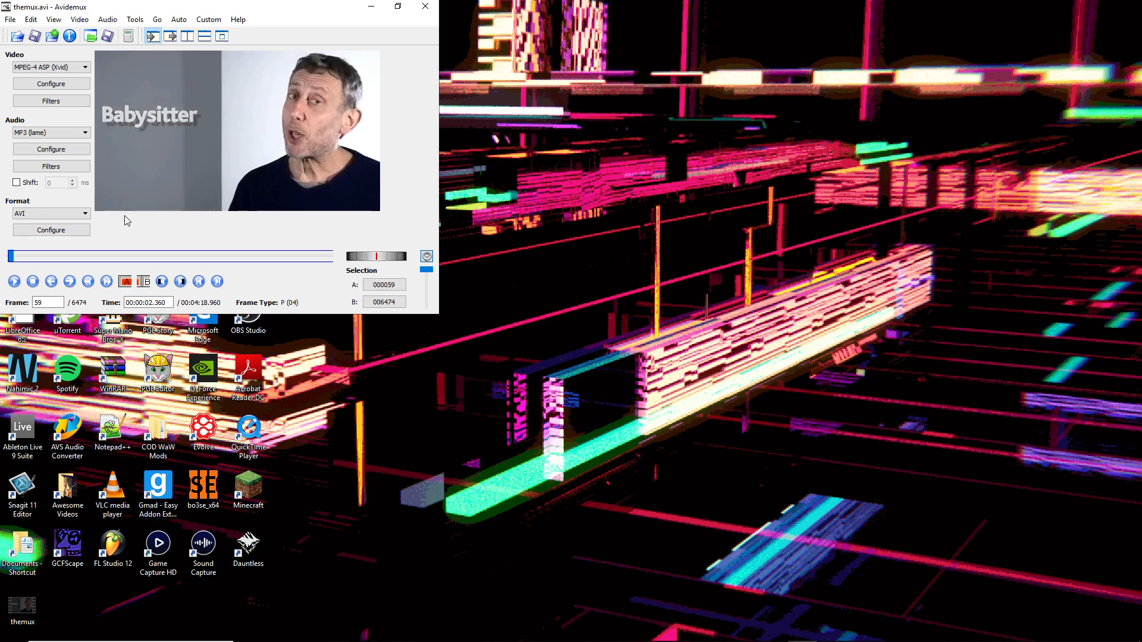
{"action": "left_click", "coordinate": [144, 281]}
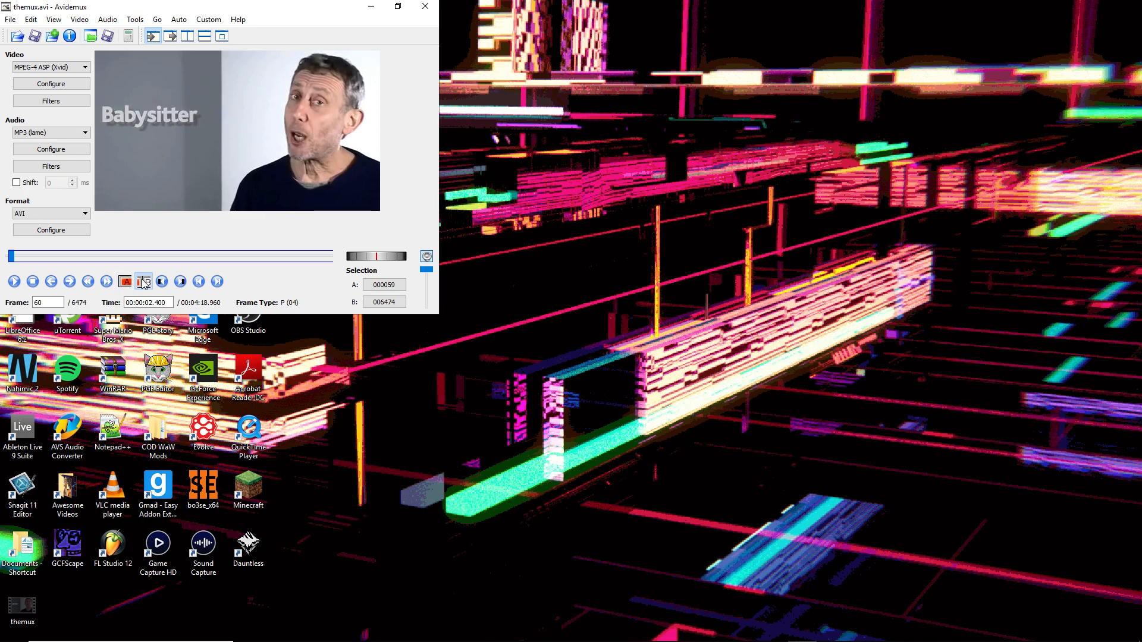
{"action": "left_click", "coordinate": [144, 282]}
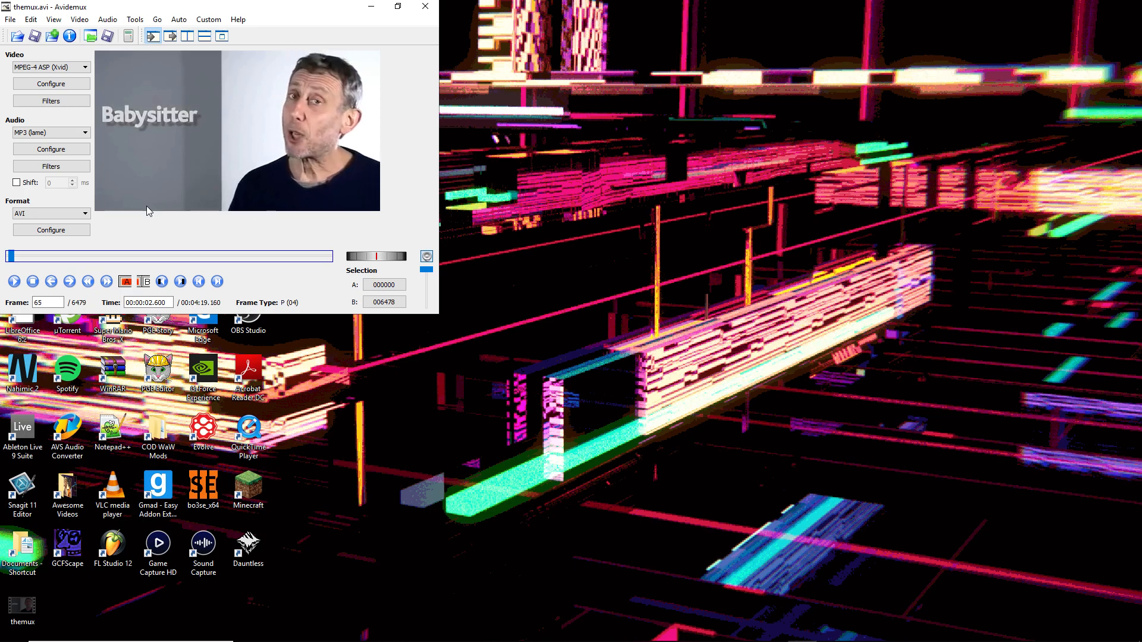
Paste the selected frame repeatedly, lengthening the clip to 6499 frames.
{"action": "left_click", "coordinate": [106, 281]}
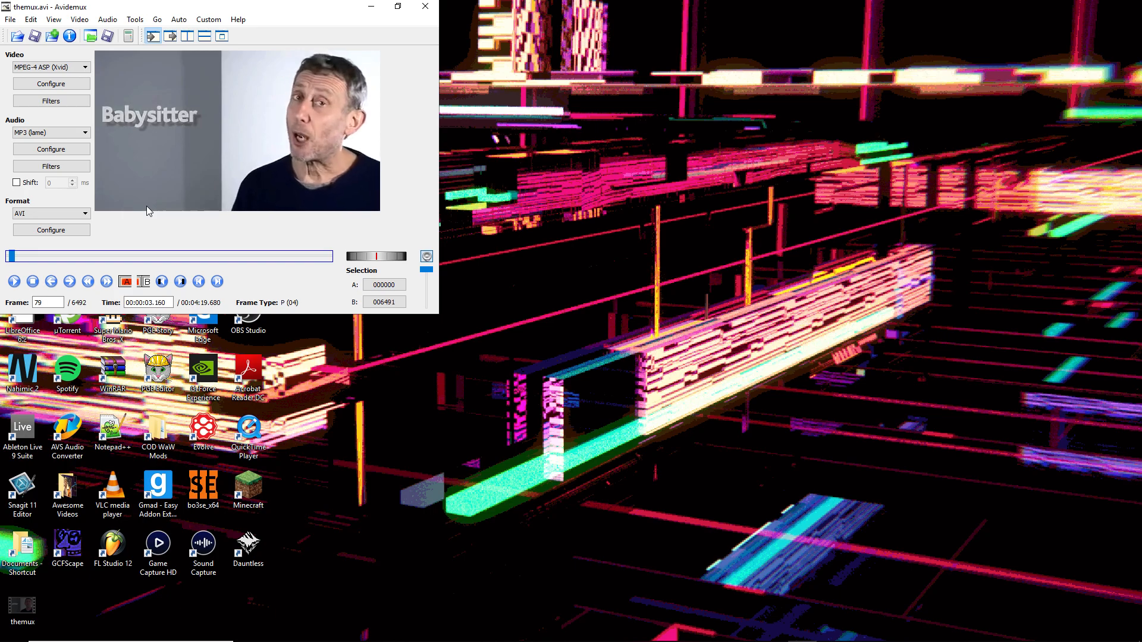
{"action": "left_click", "coordinate": [105, 282]}
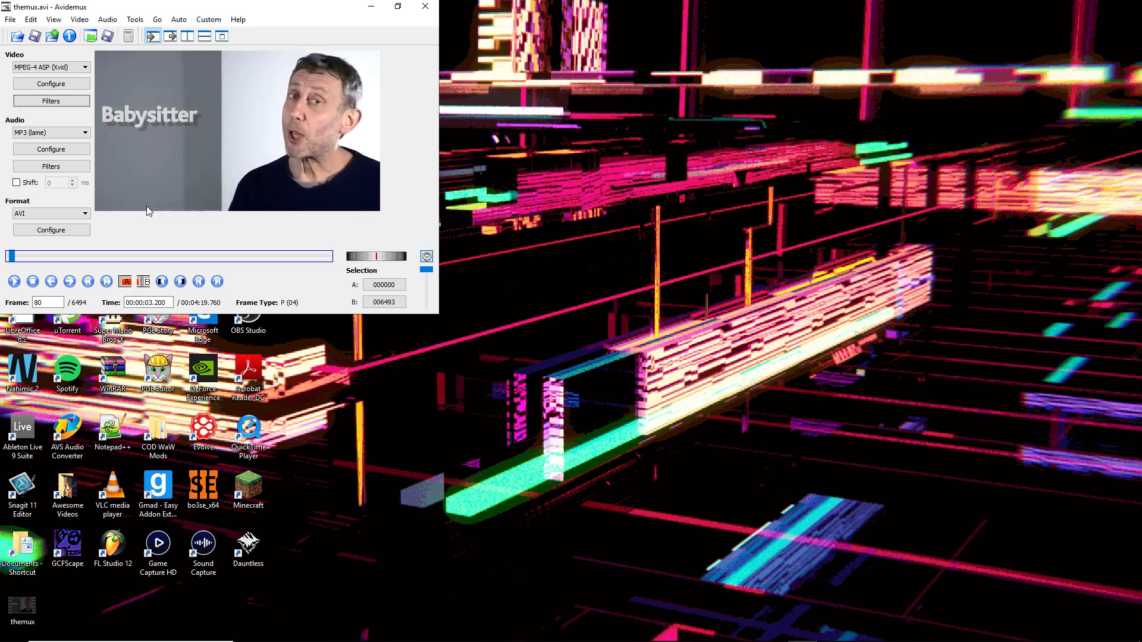
{"action": "left_click", "coordinate": [107, 281]}
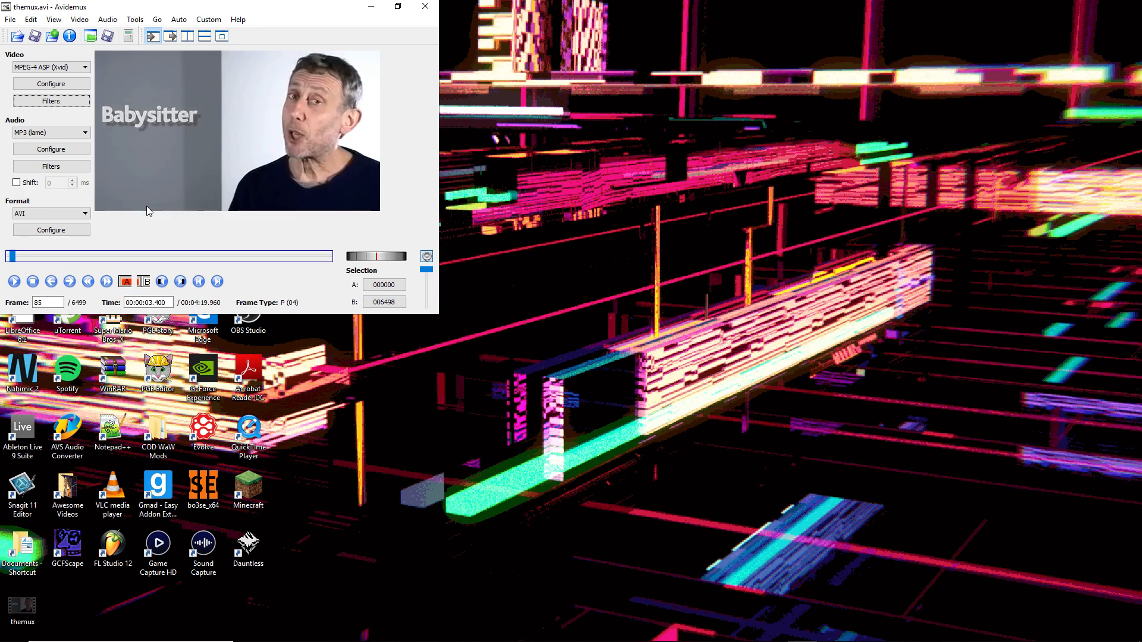
{"action": "mouse_move", "coordinate": [148, 221]}
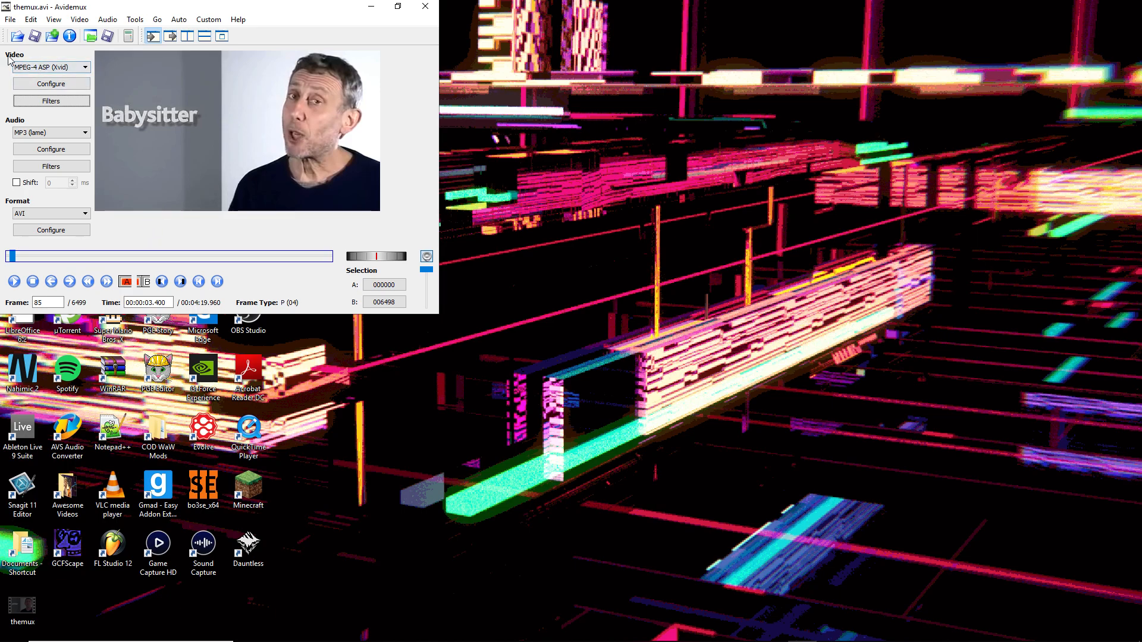
Set the video output to Copy and begin saving the edited video.
{"action": "left_click", "coordinate": [84, 66]}
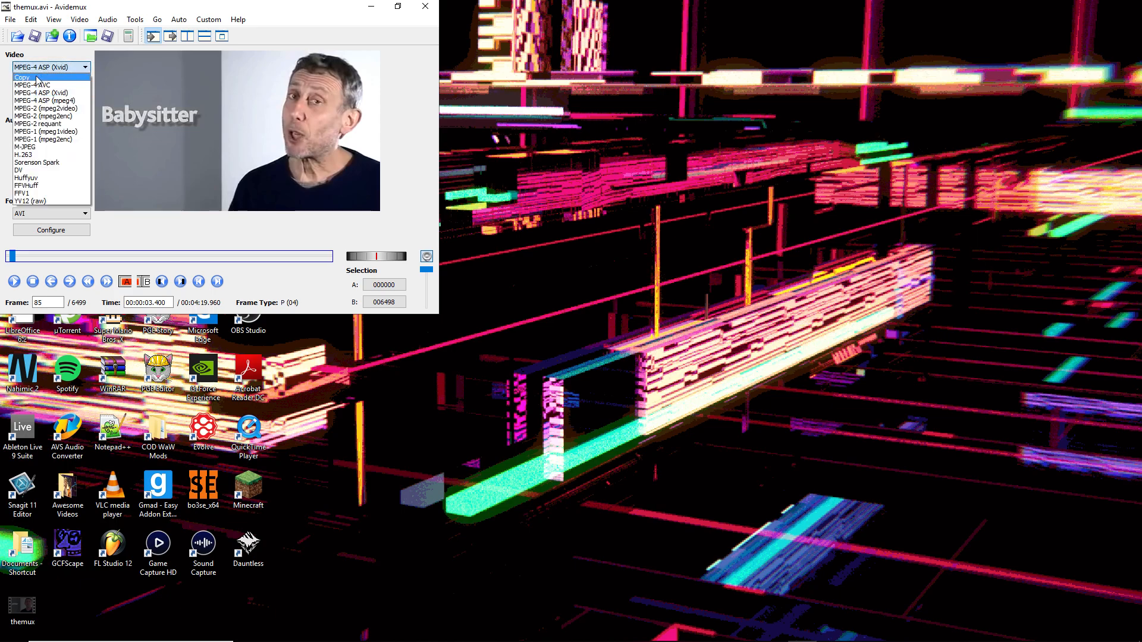
{"action": "left_click", "coordinate": [22, 78]}
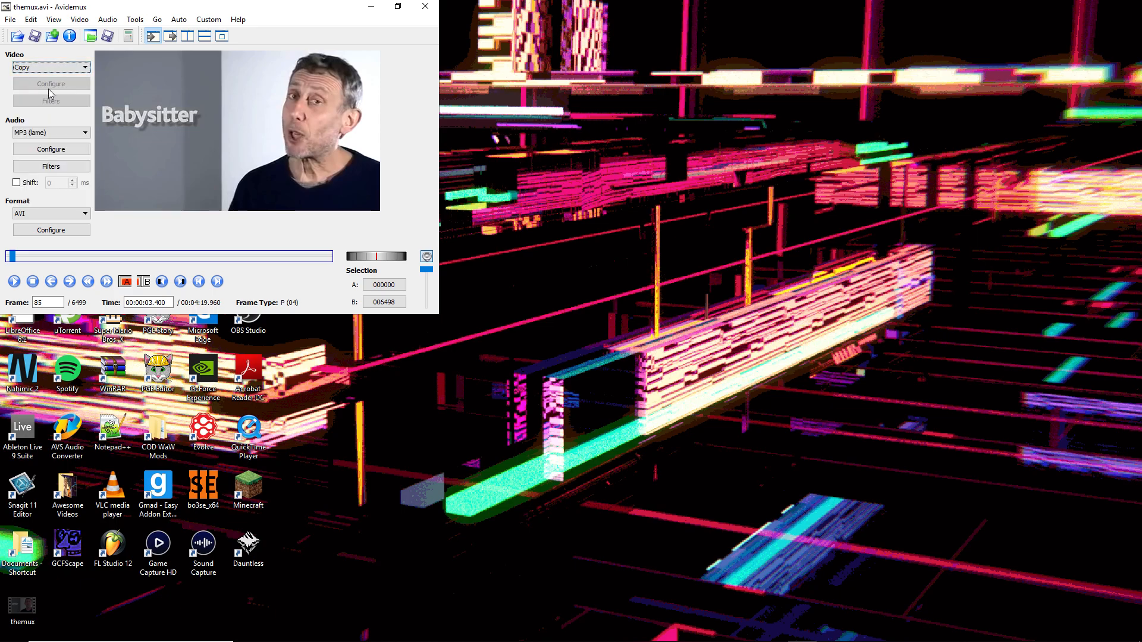
{"action": "left_click", "coordinate": [11, 20]}
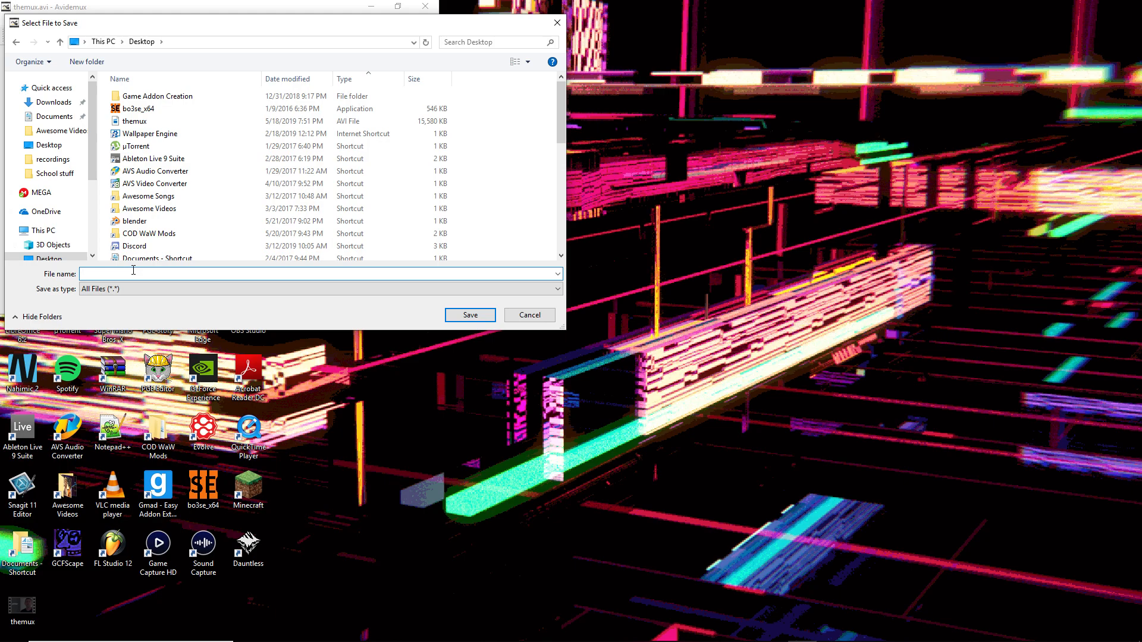
Save as themuxfinish.avi on the Desktop, declining smart copy.
{"action": "type", "text": "themux"}
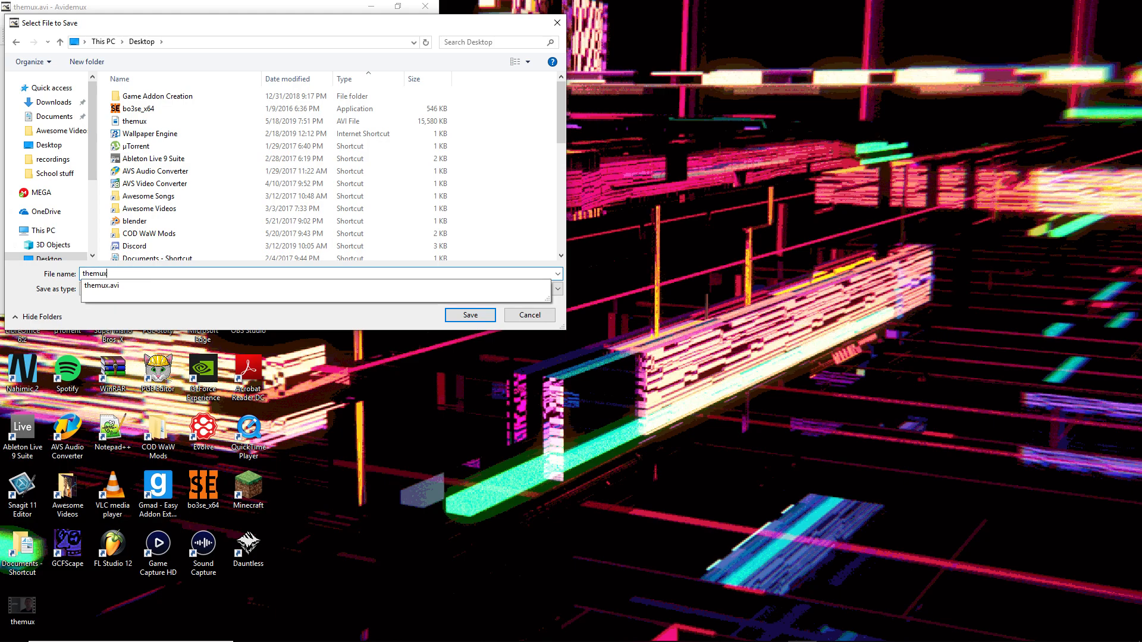
{"action": "type", "text": "finish"}
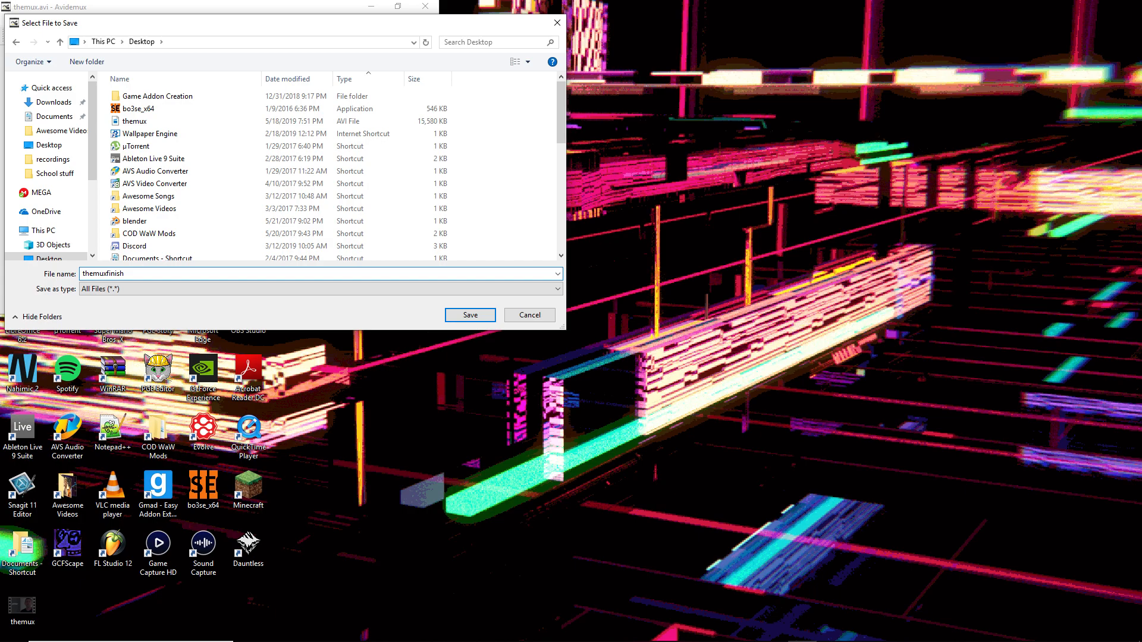
{"action": "type", "text": ".avi"}
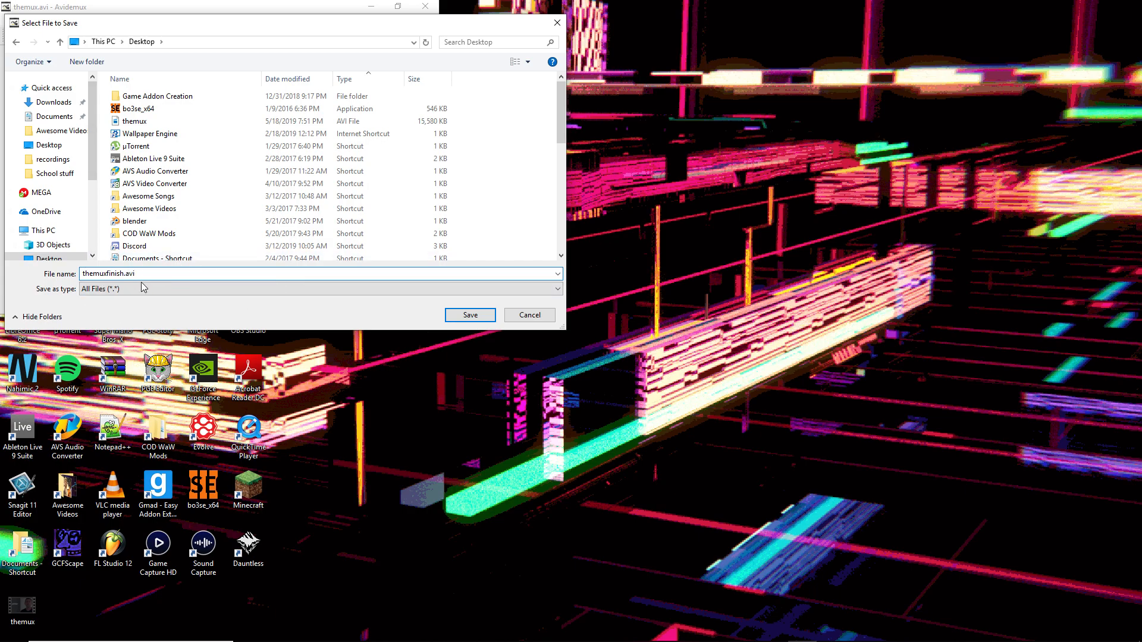
{"action": "mouse_move", "coordinate": [447, 350]}
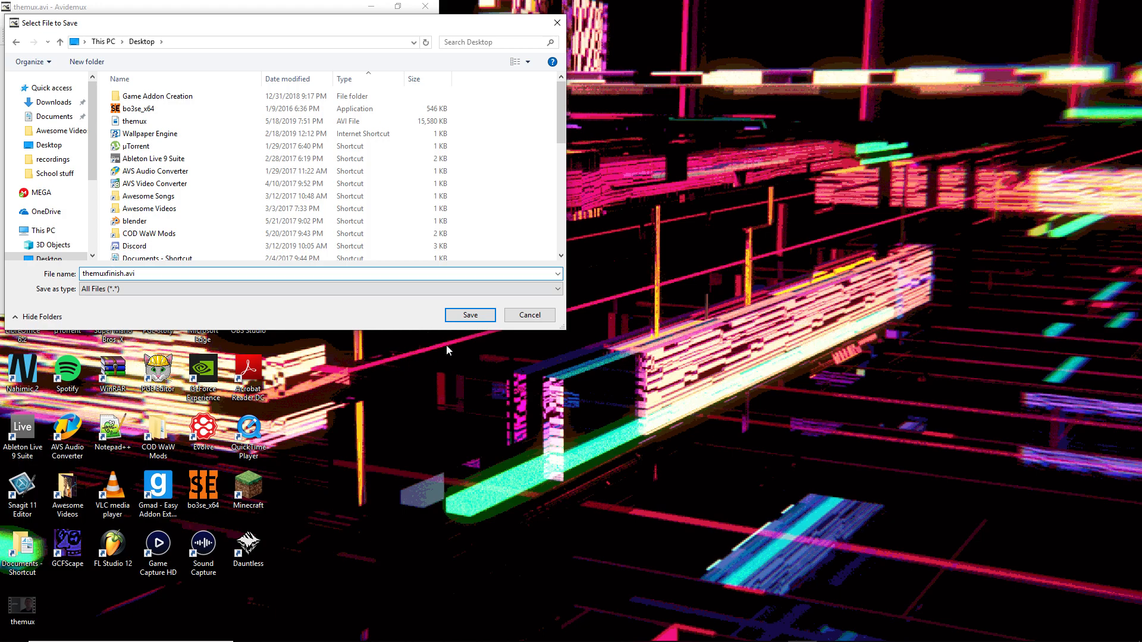
{"action": "left_click", "coordinate": [469, 315]}
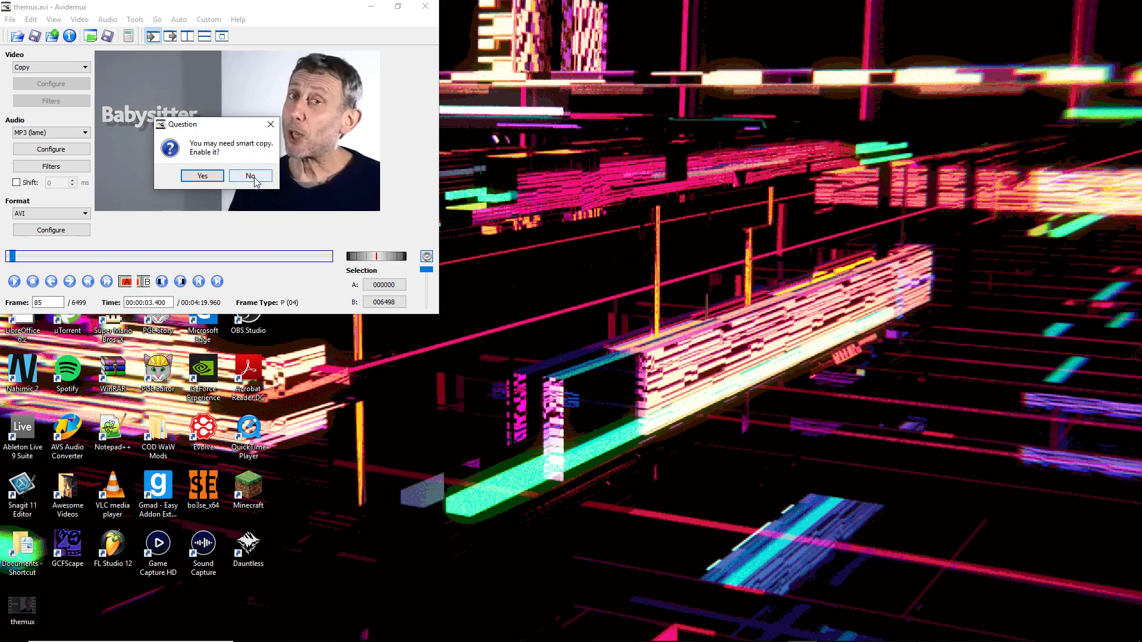
{"action": "left_click", "coordinate": [250, 175]}
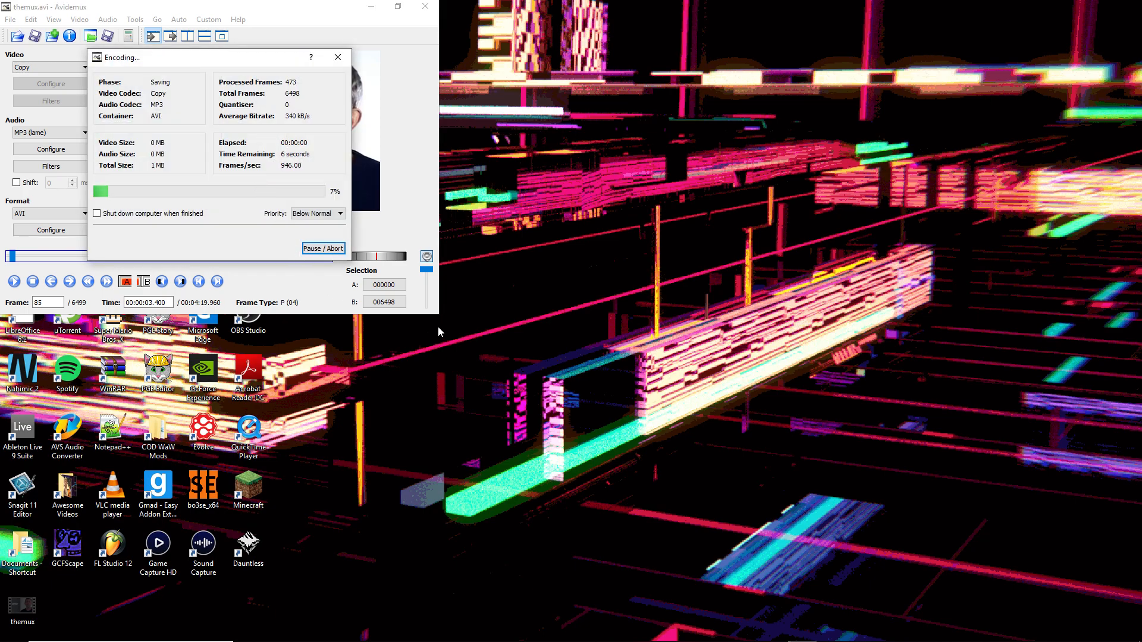